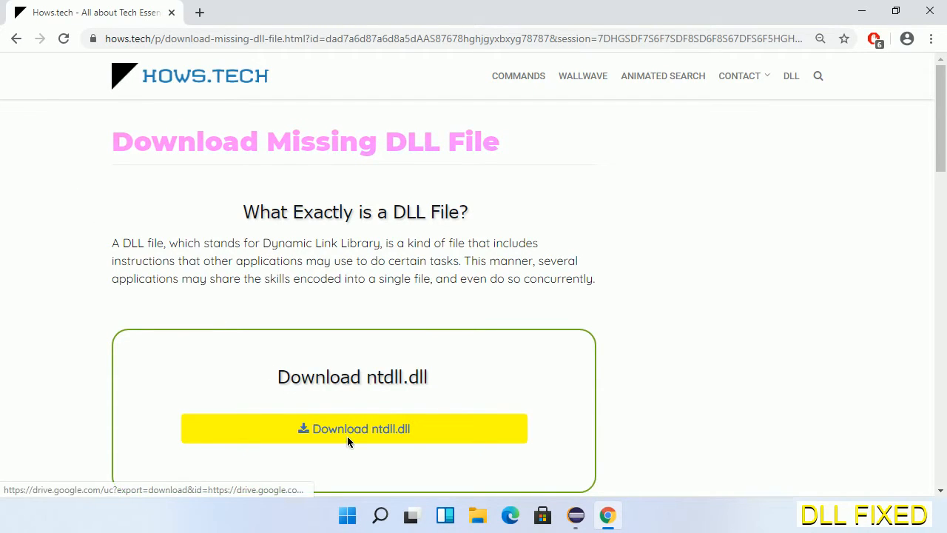
Download ntdll.dll and save it to the Downloads folder on E:, then open its download options
left_click(214, 13)
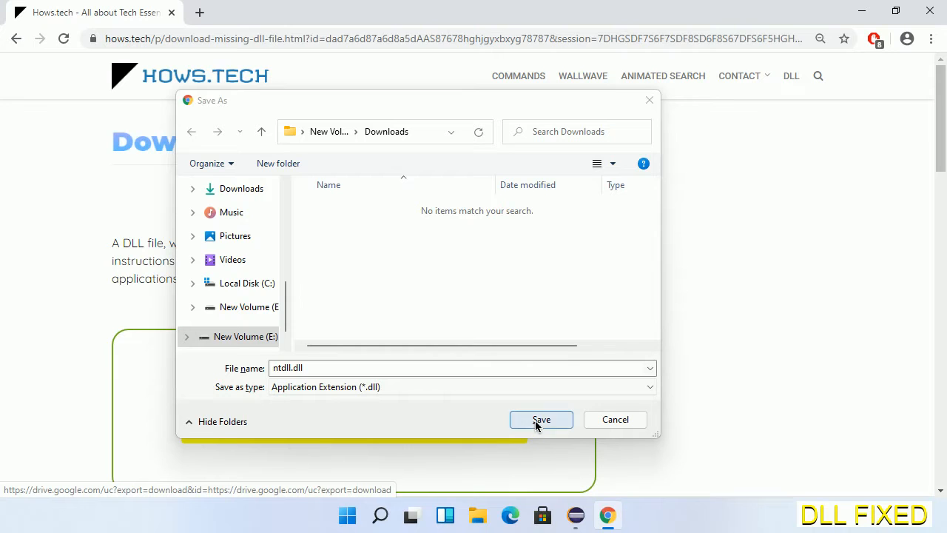
left_click(541, 419)
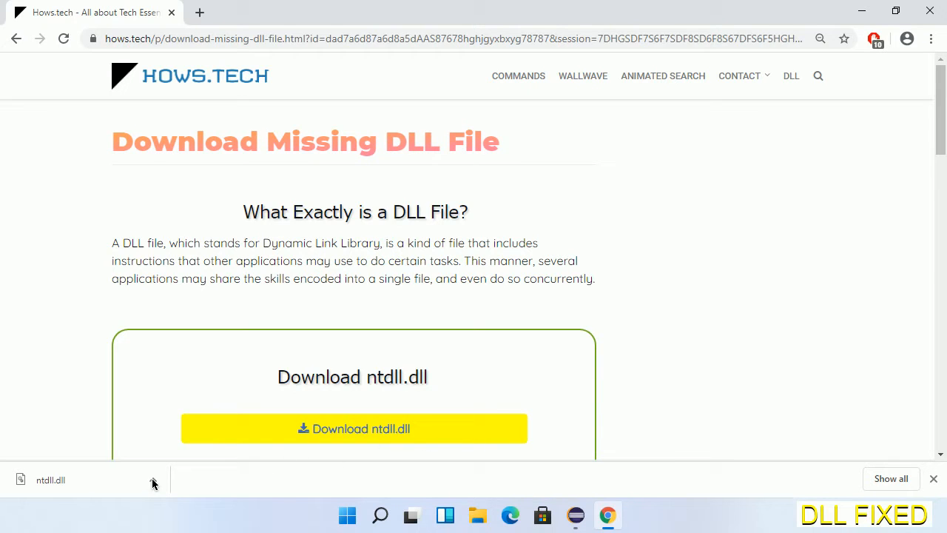
left_click(152, 479)
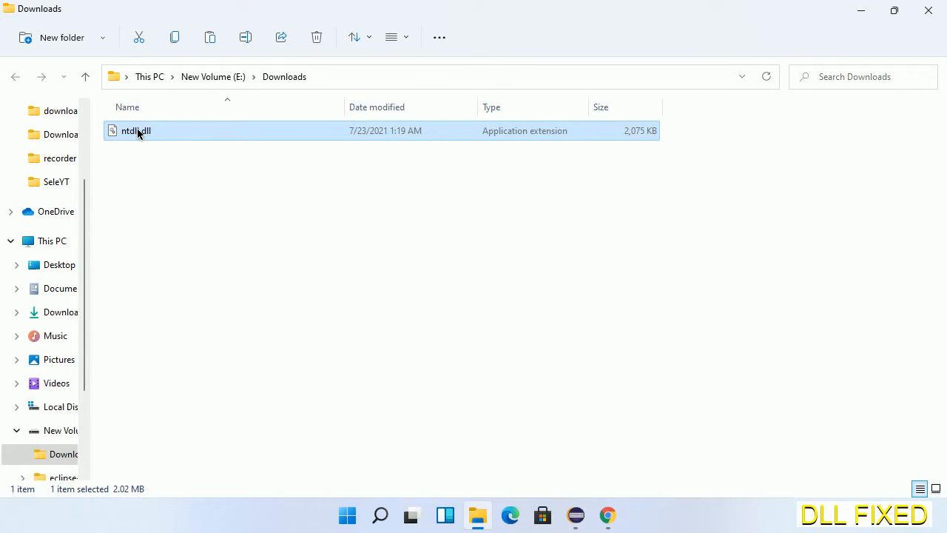
Copy ntdll.dll from the E: Downloads folder
right_click(136, 130)
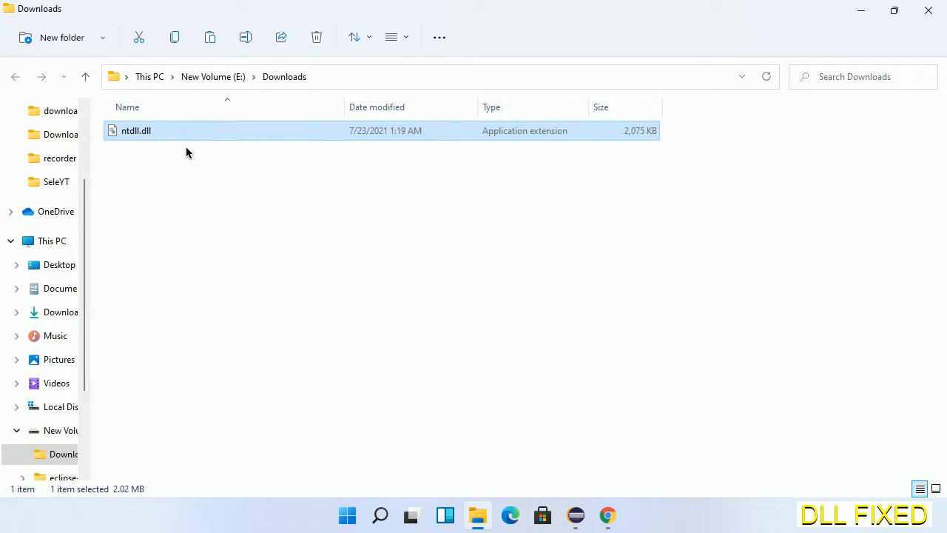
mouse_move(97, 166)
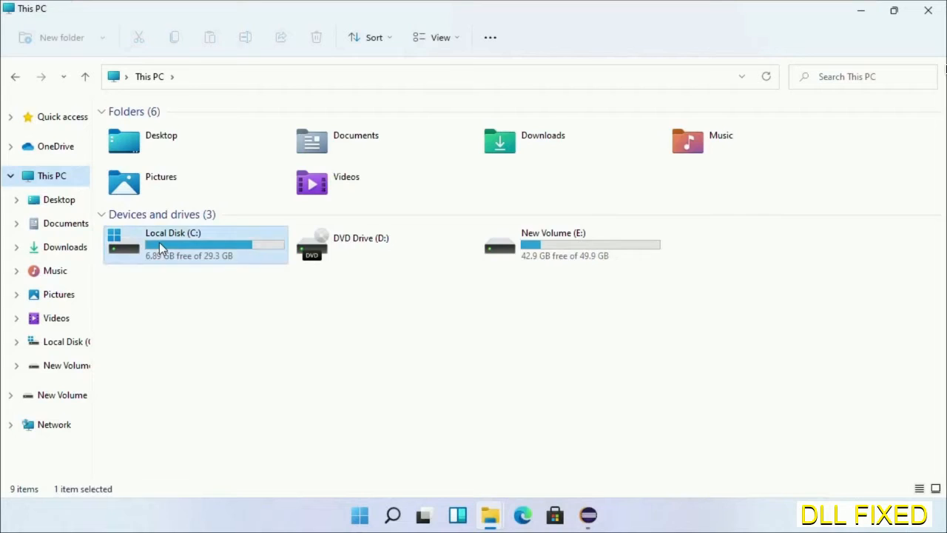
Paste ntdll.dll into C:\Windows\System32, approving the administrator permission prompt
double_click(173, 245)
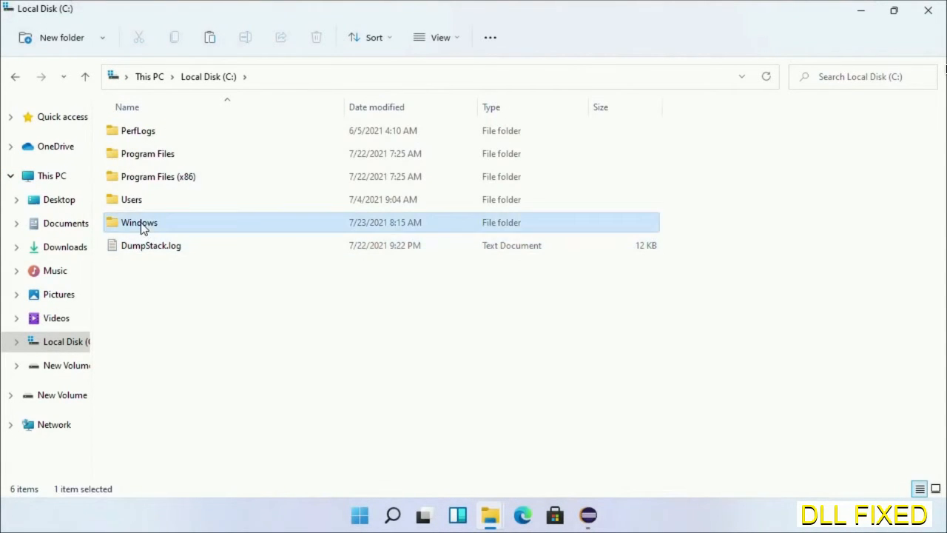
double_click(139, 222)
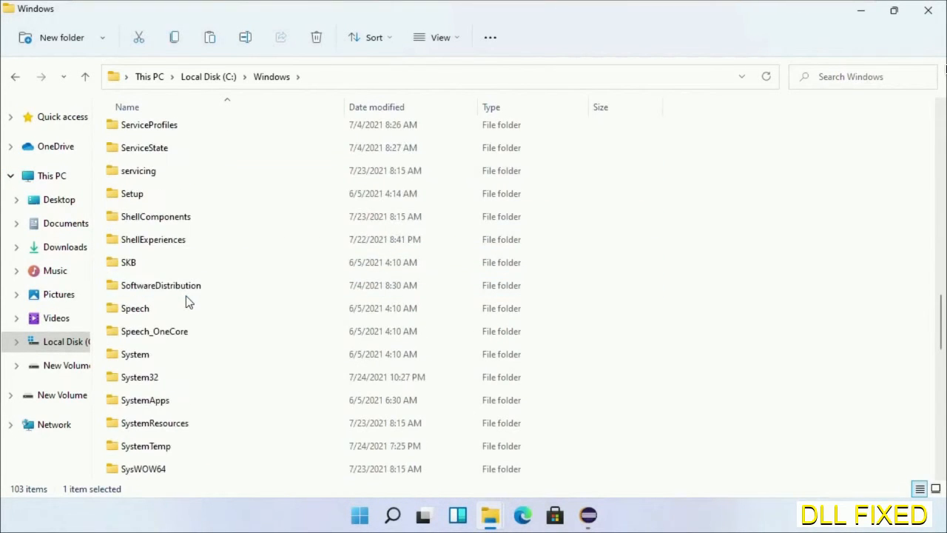
scroll("down", 3)
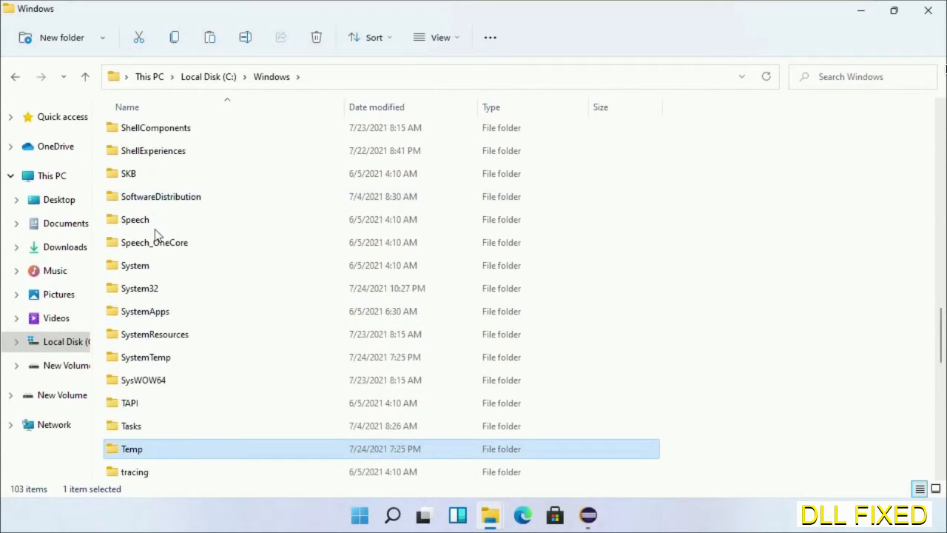
double_click(140, 288)
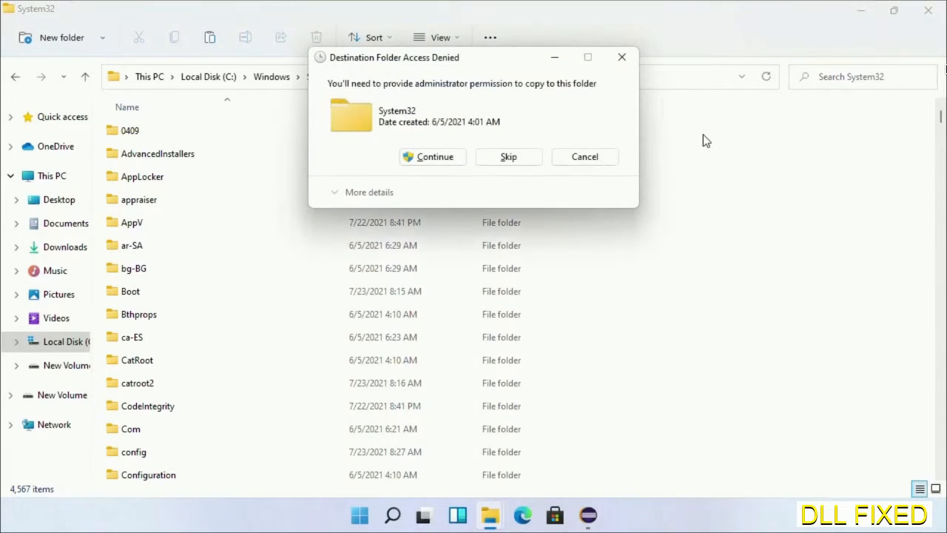
mouse_move(432, 156)
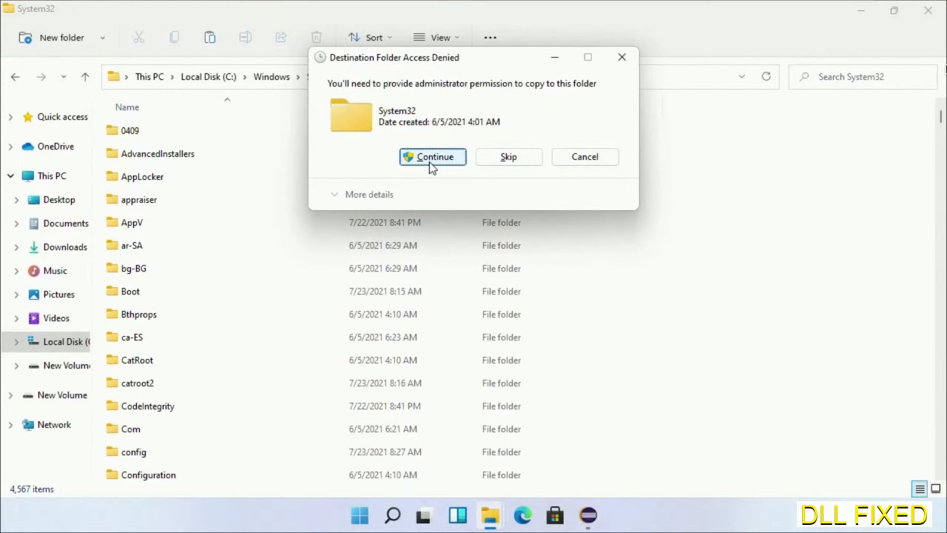
left_click(432, 157)
type("task")
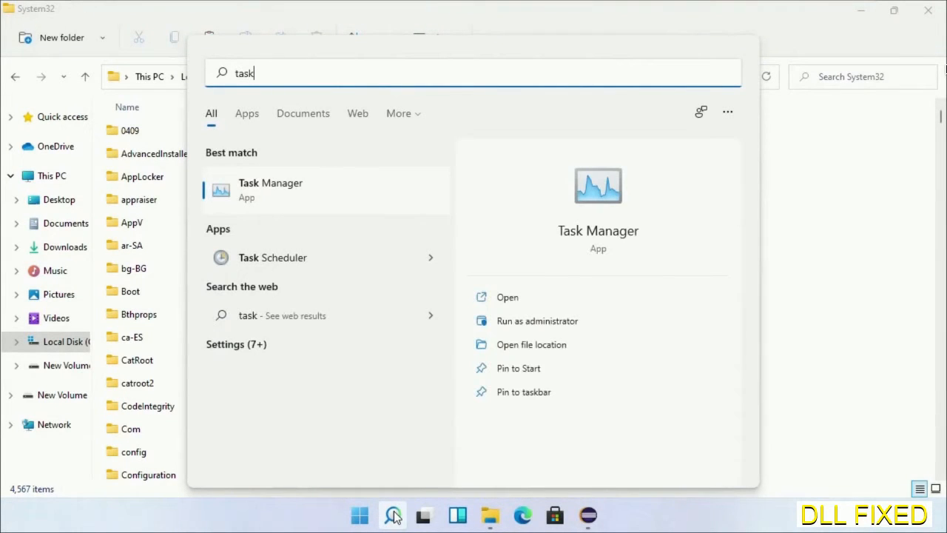
Launch Task Manager as administrator and begin browsing for a new task
right_click(270, 190)
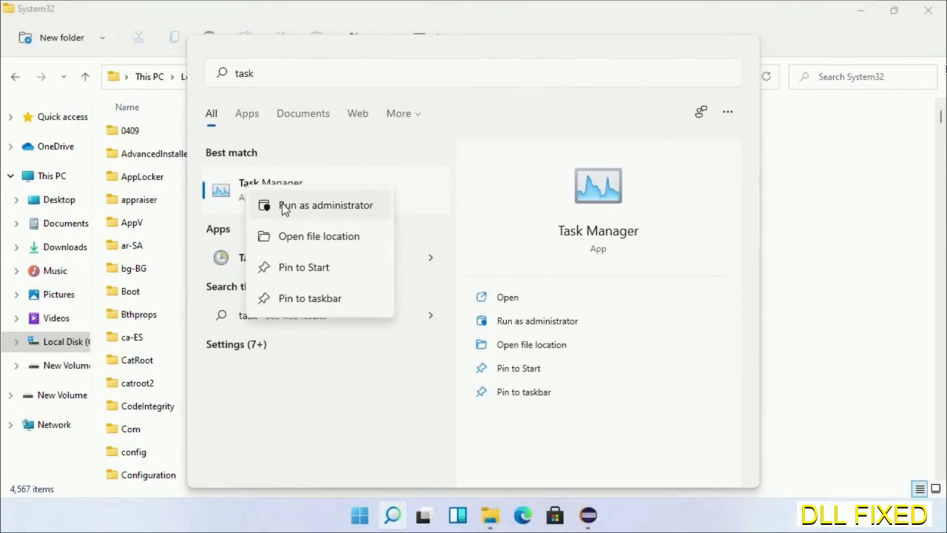
left_click(326, 205)
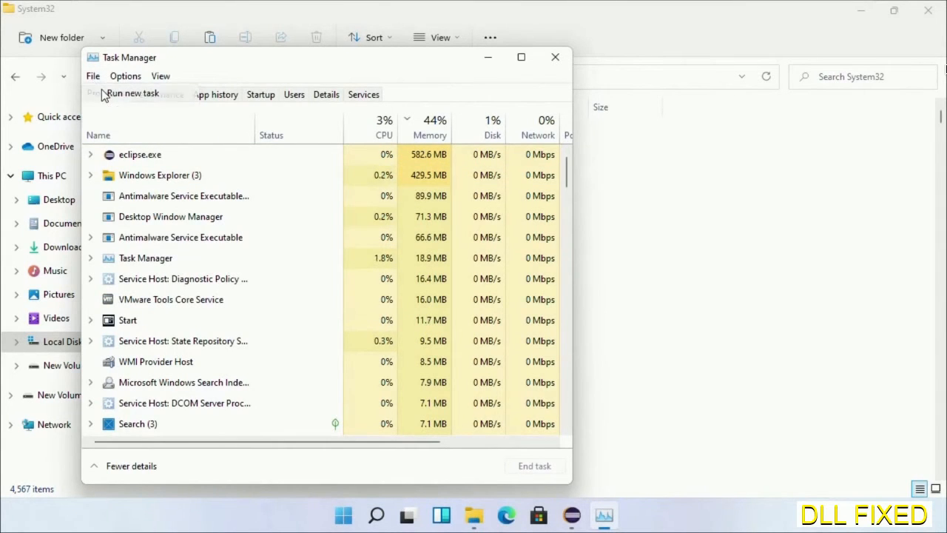
left_click(134, 92)
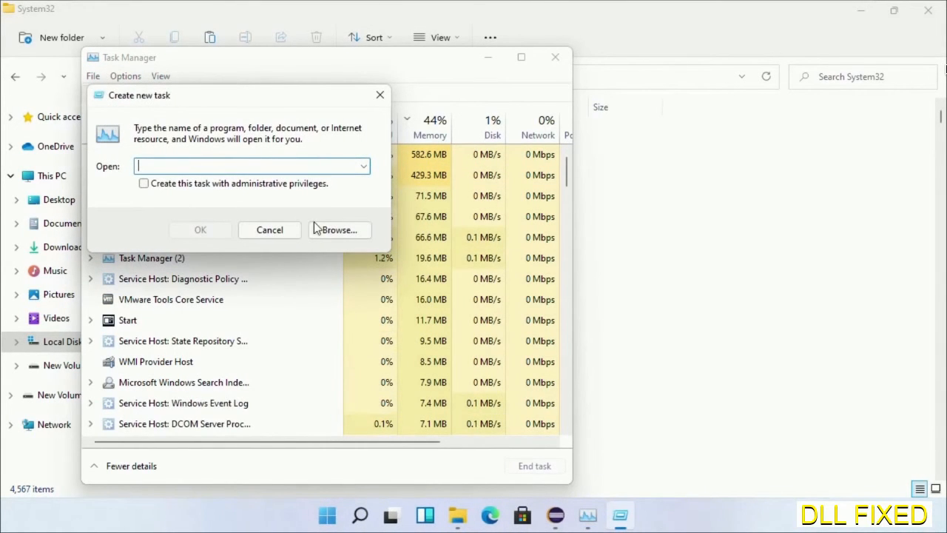
left_click(343, 229)
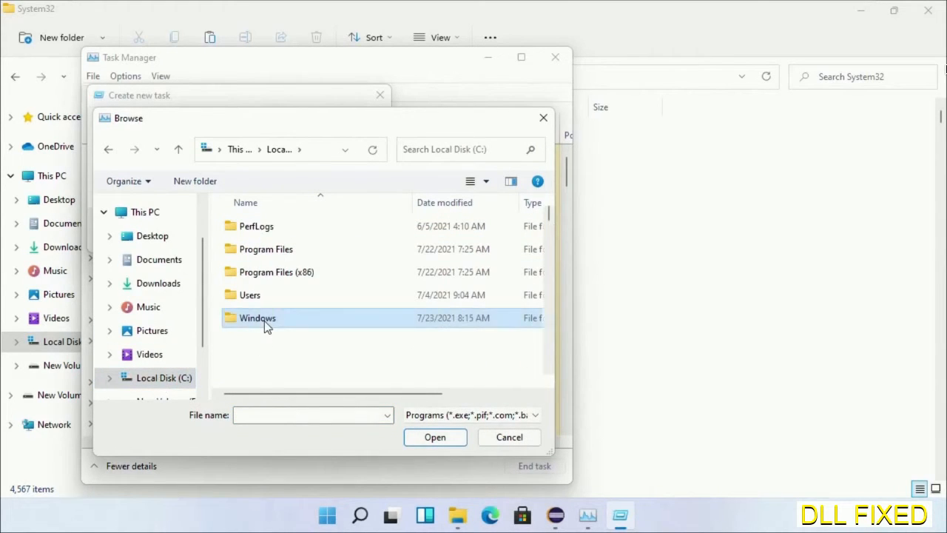
Run C:\Windows\System32\cmd.exe as a new task with administrative privileges
double_click(258, 317)
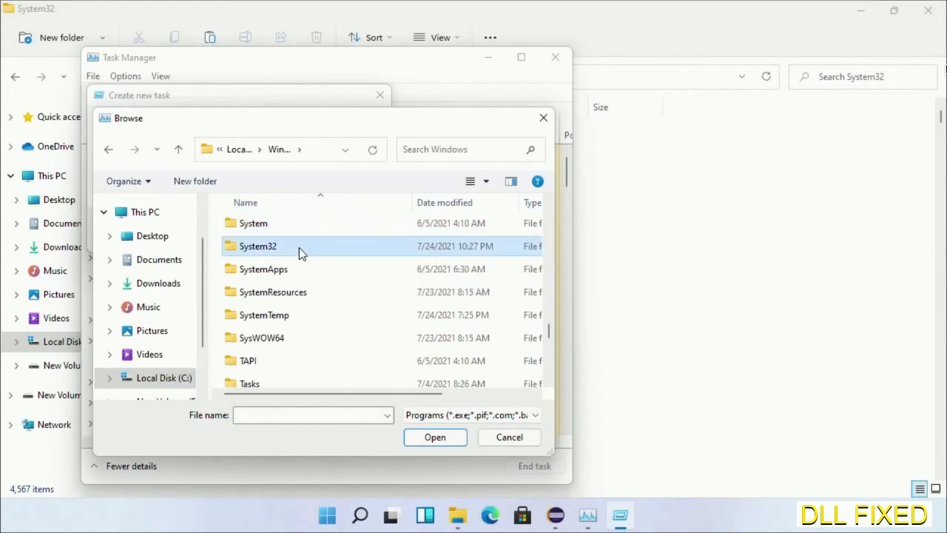
double_click(255, 245)
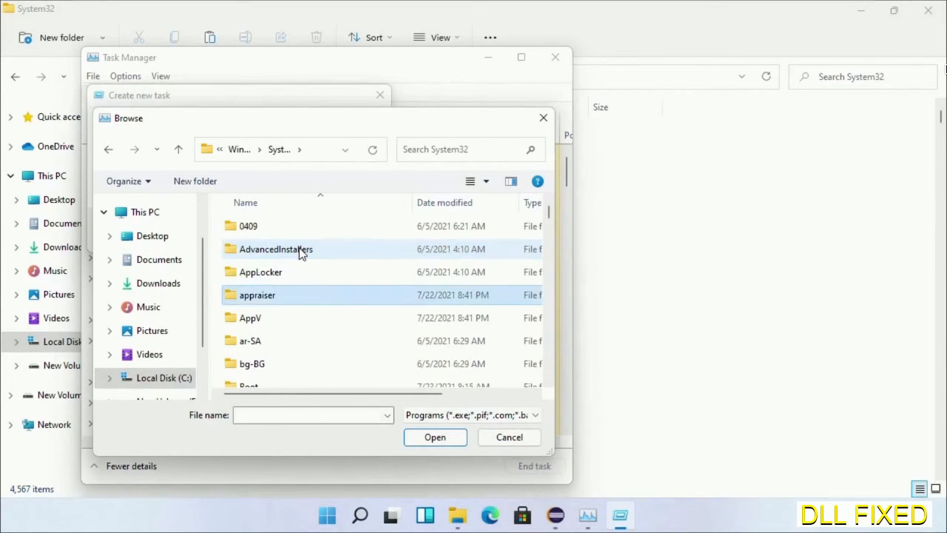
scroll("down", 3)
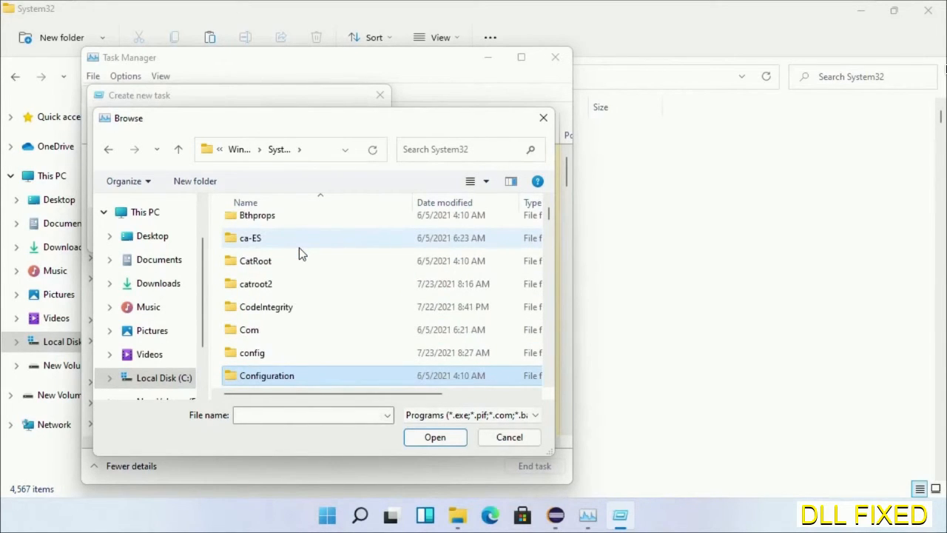
scroll("down", 3)
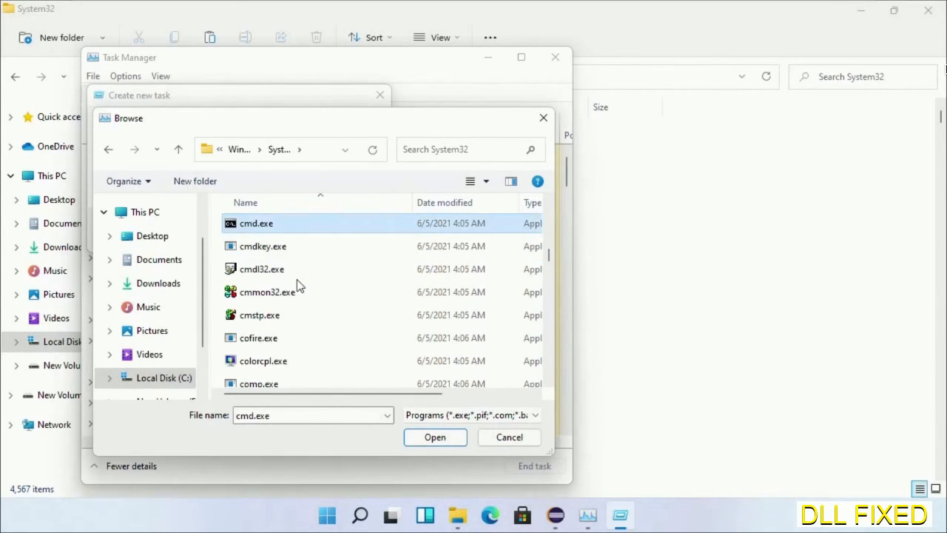
left_click(435, 437)
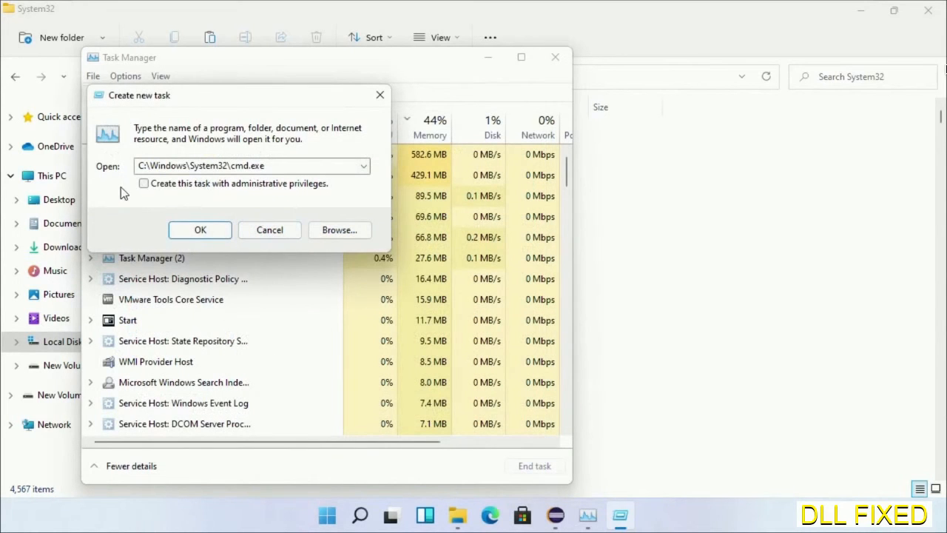
left_click(143, 183)
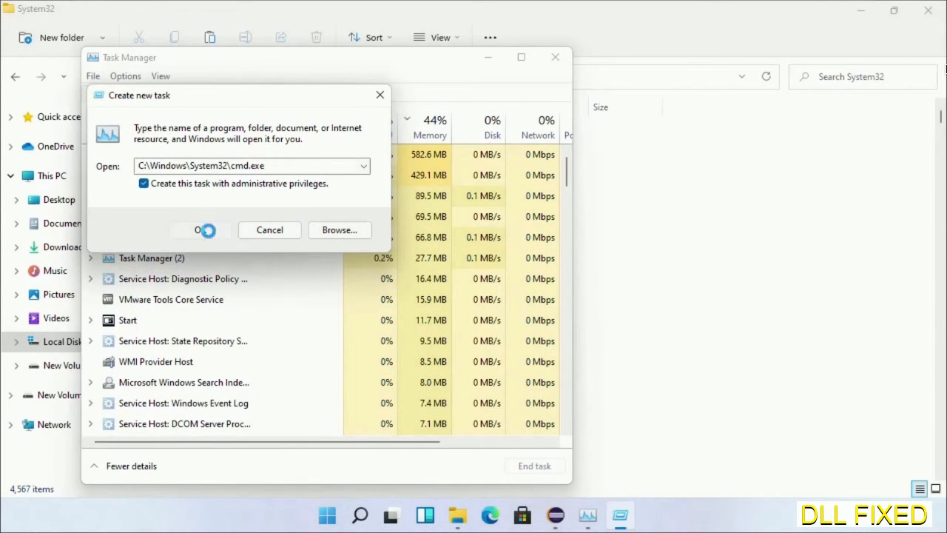
left_click(200, 231)
type("chkdsk c /f /r")
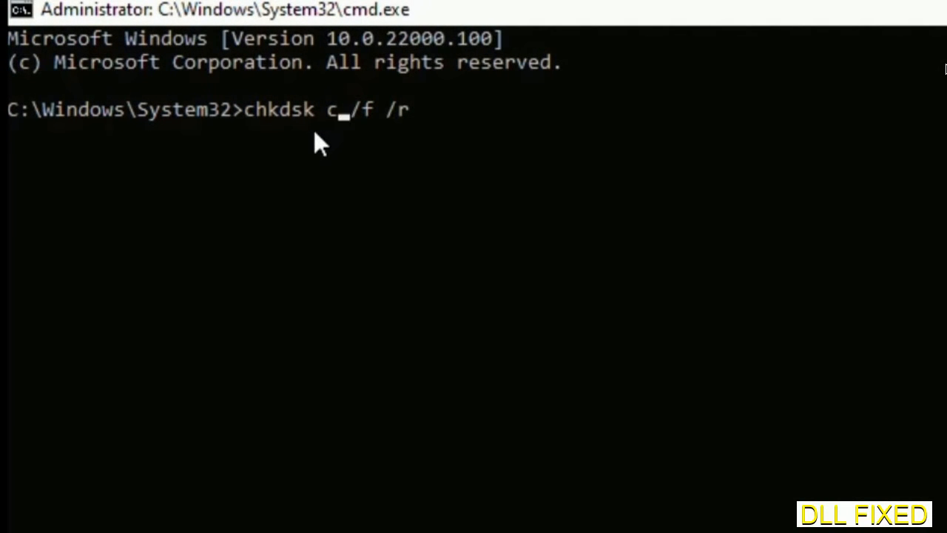
Run chkdsk c: /f /r and answer Y to schedule it at restart
type(":")
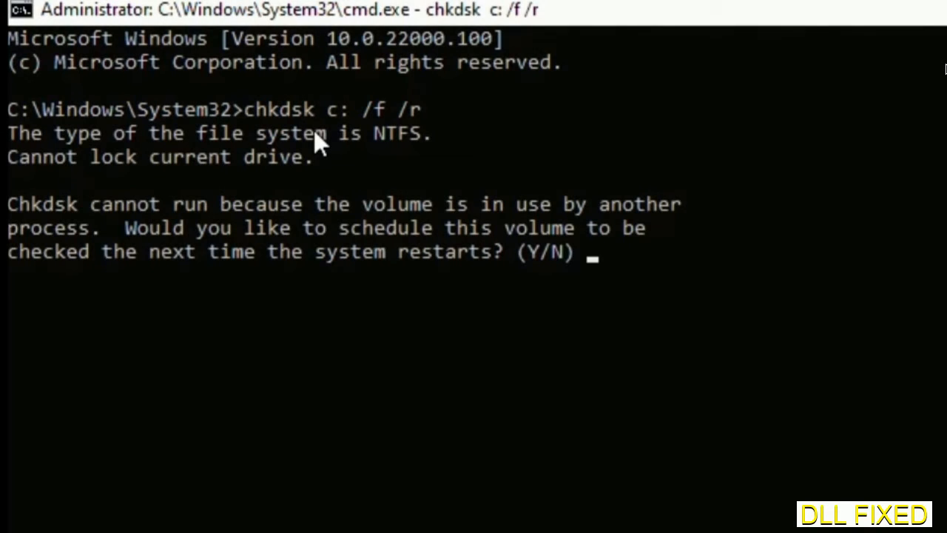
type("Y")
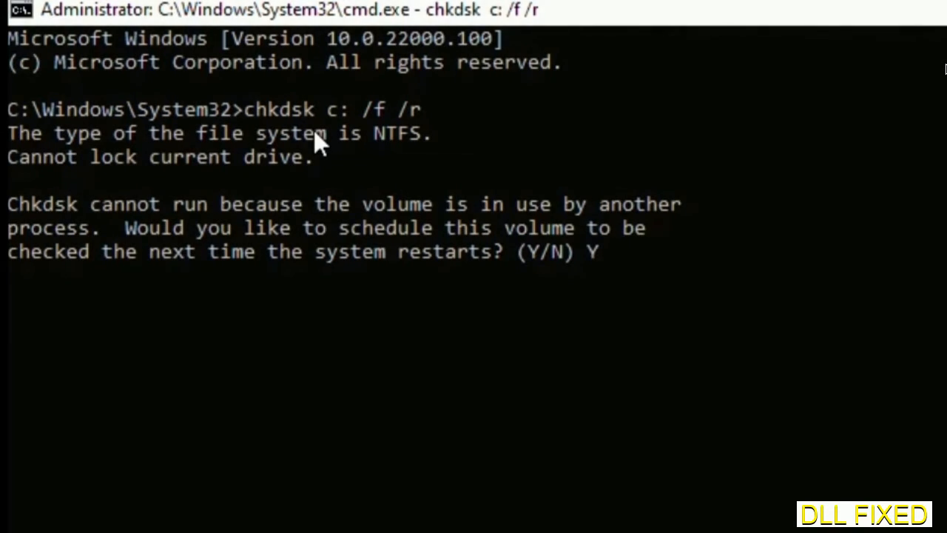
key("enter")
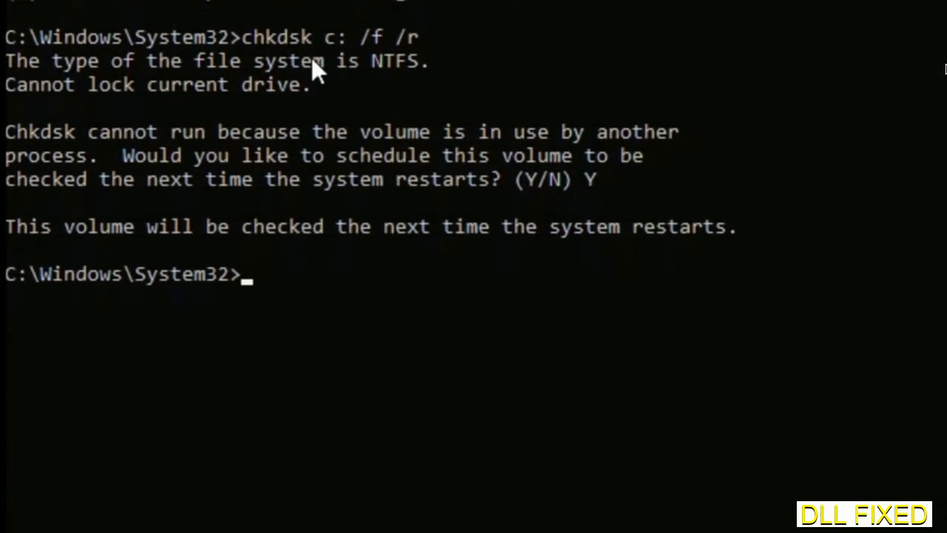
Enter sfc /scannow to start the system file scan
type("s")
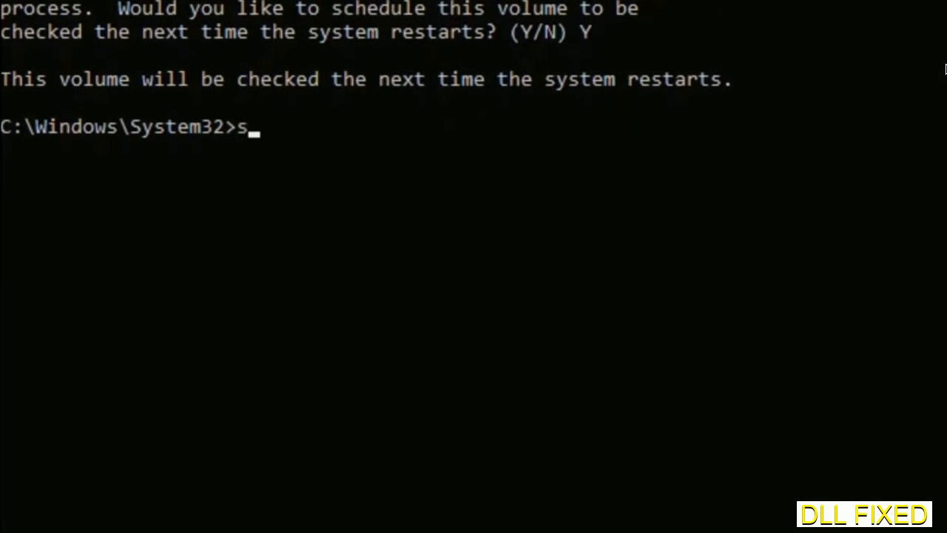
type("fc /s")
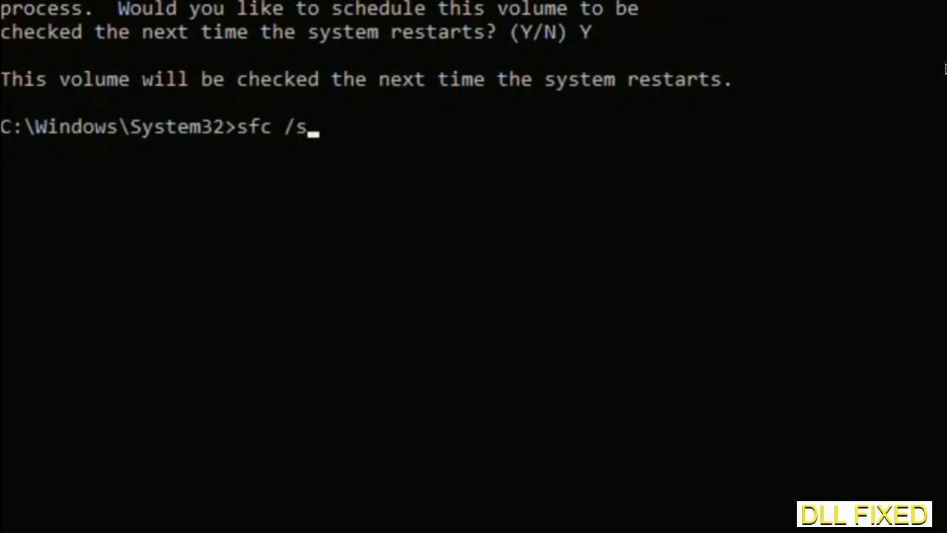
type("cannow")
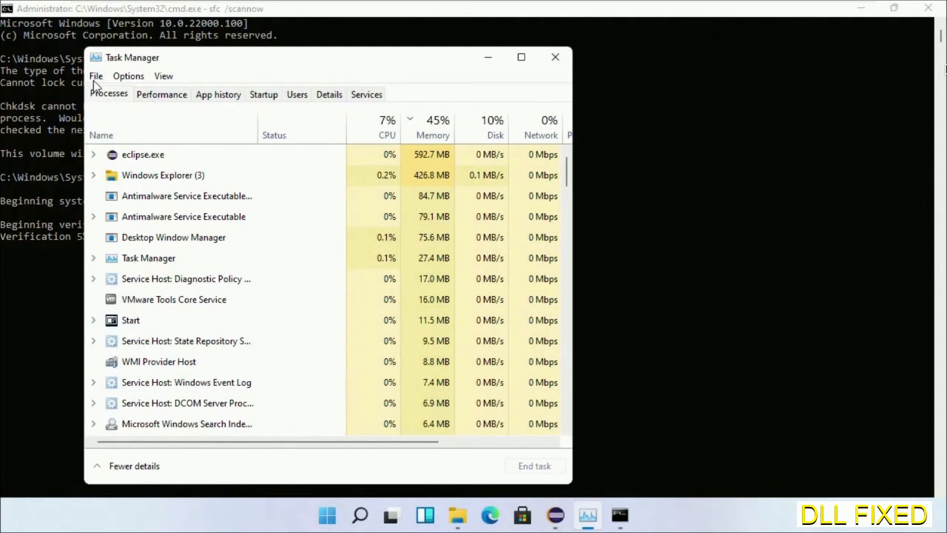
Run cmd.exe again as an elevated new task from Task Manager's File menu
left_click(96, 75)
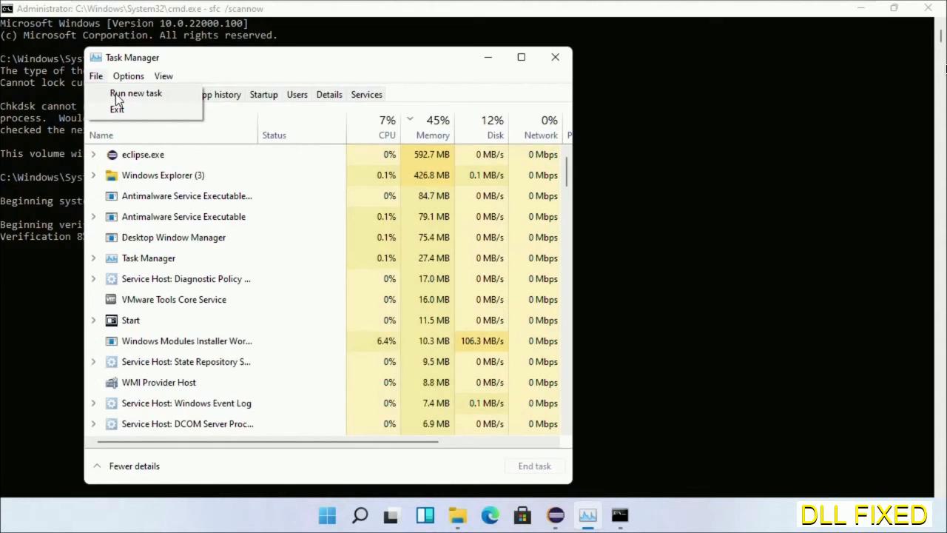
left_click(134, 93)
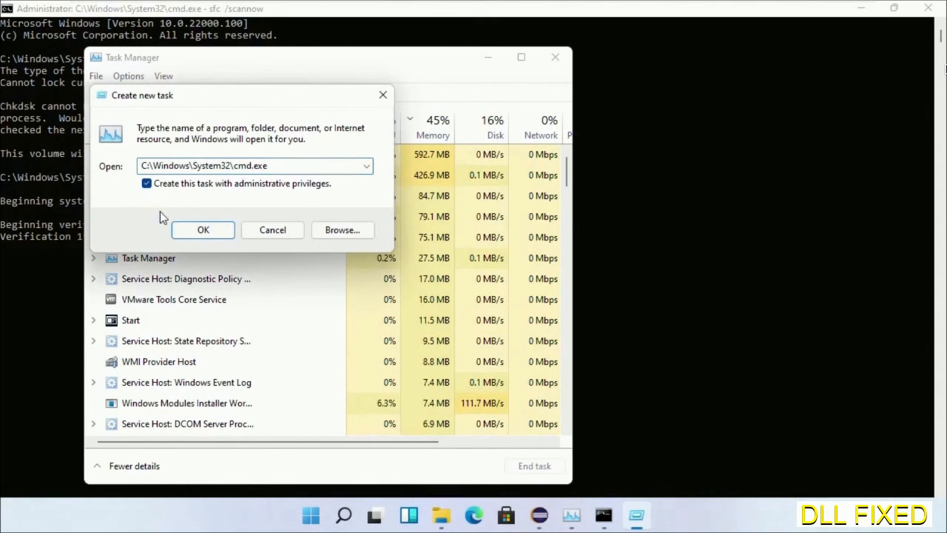
left_click(203, 229)
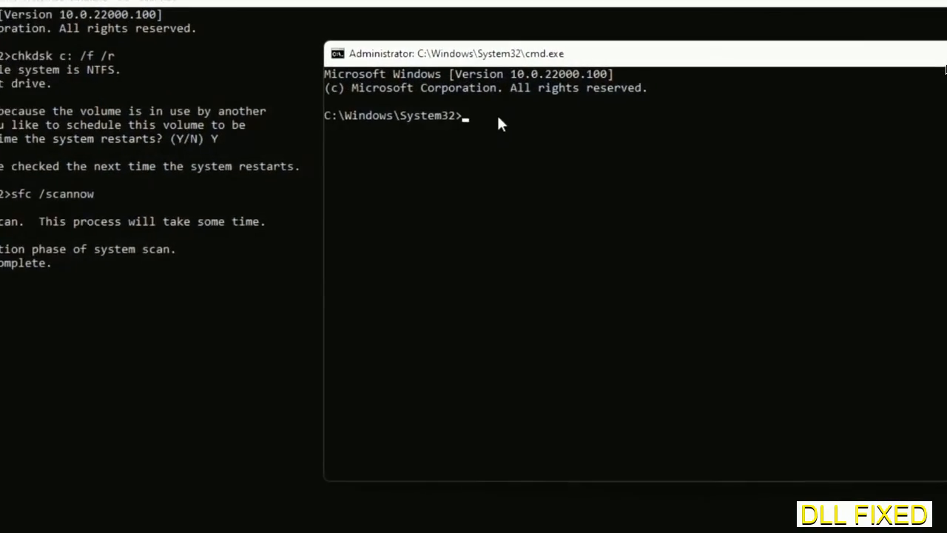
Type regsvr32 "C:\Windows\System32\myMissingDllFile.dll" in the new admin prompt
type("regsvr32 \"C:\\Windows\\System32\\myMissingDllFile.dll\"")
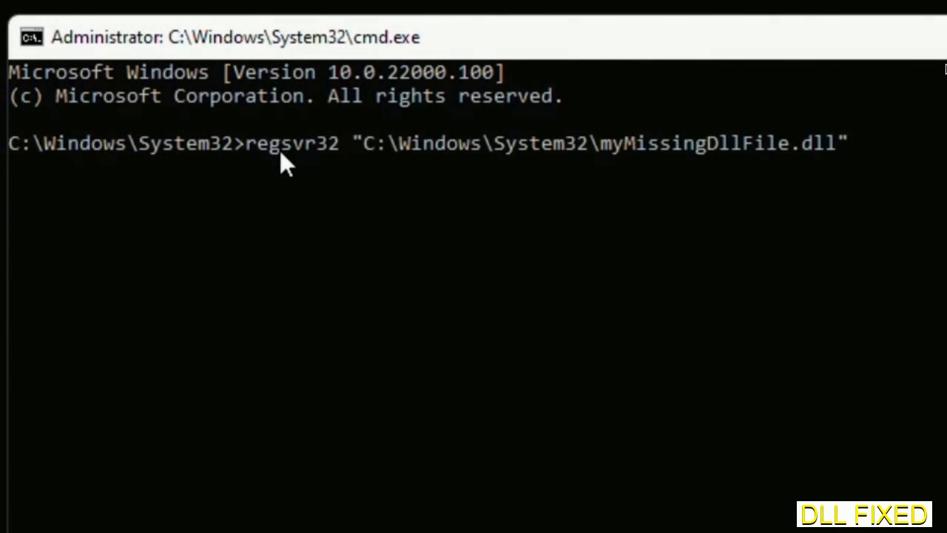
mouse_move(606, 165)
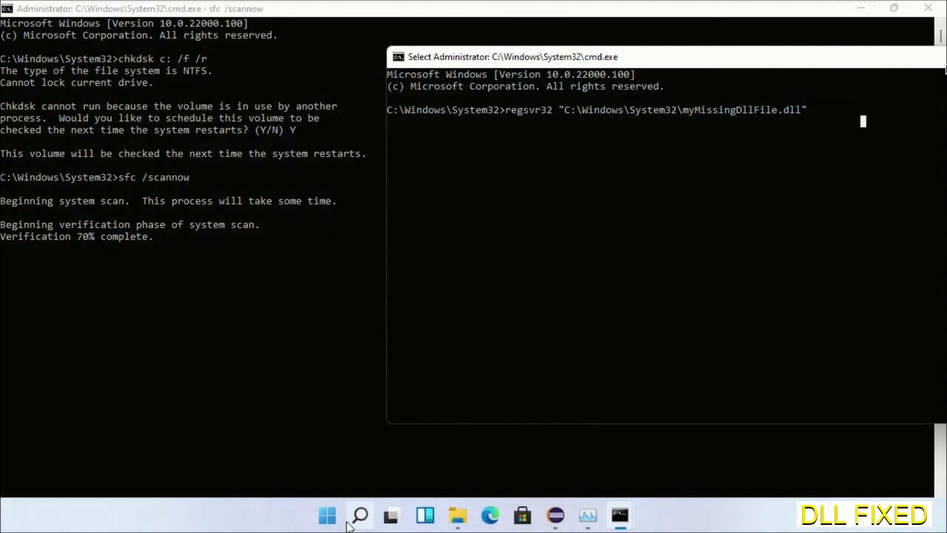
Open the Start menu's power options to reach Restart
left_click(360, 515)
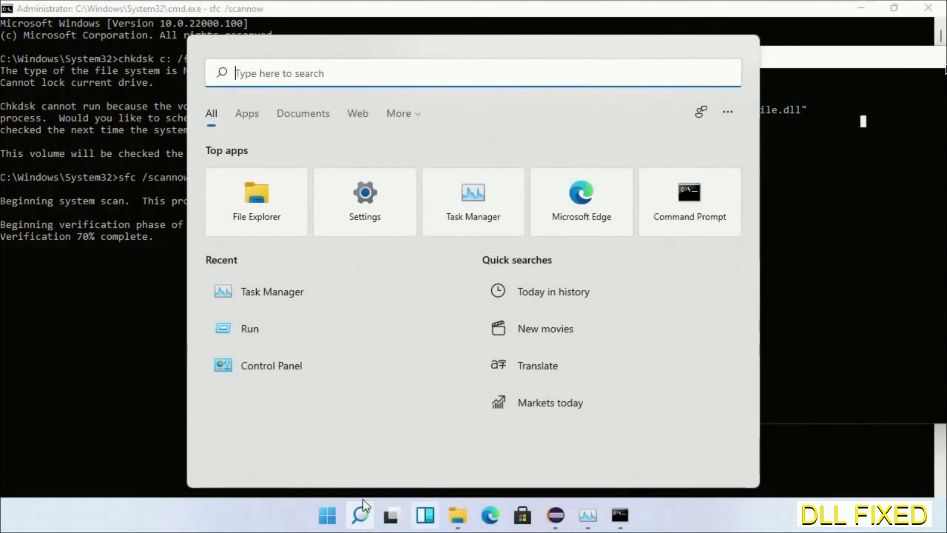
left_click(656, 464)
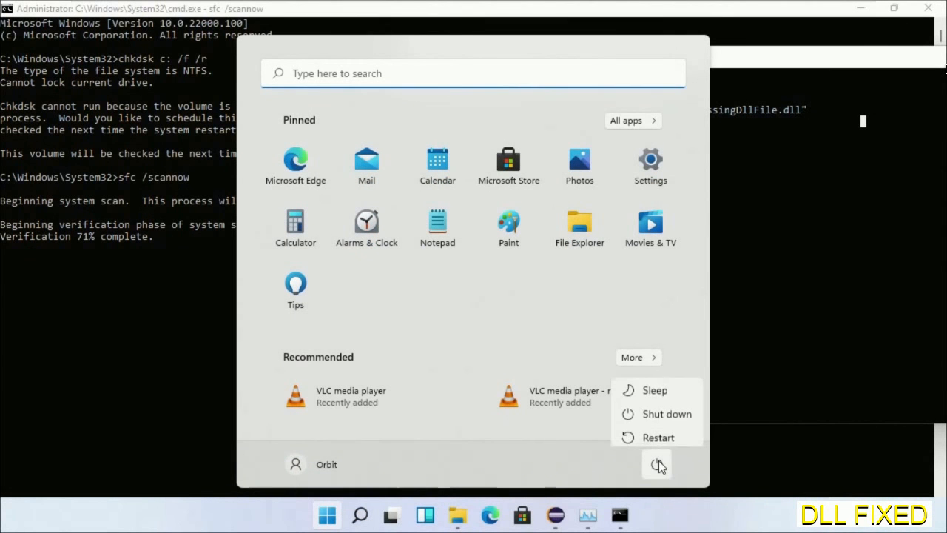